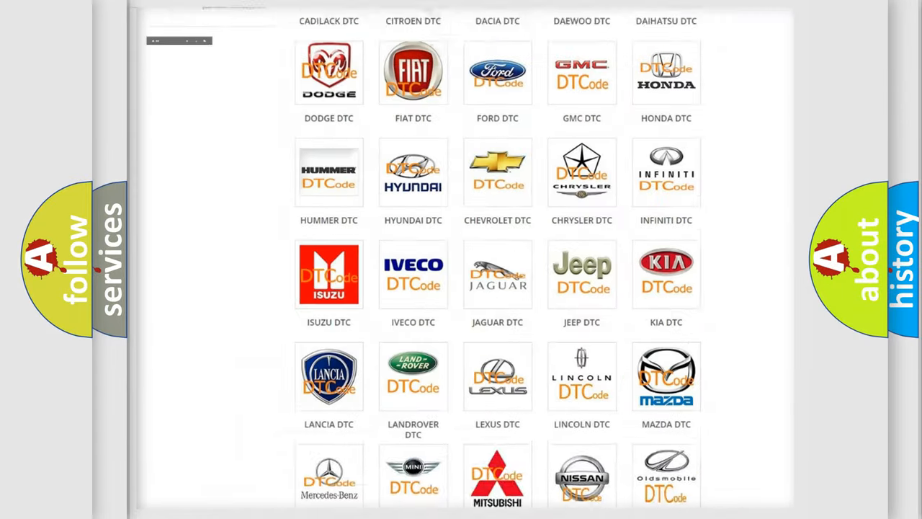
- Open the Dodge DTC list from the brand logos and scan its trouble-code subcategories
{"action": "scroll", "scroll_direction": "up", "scroll_amount": 3}
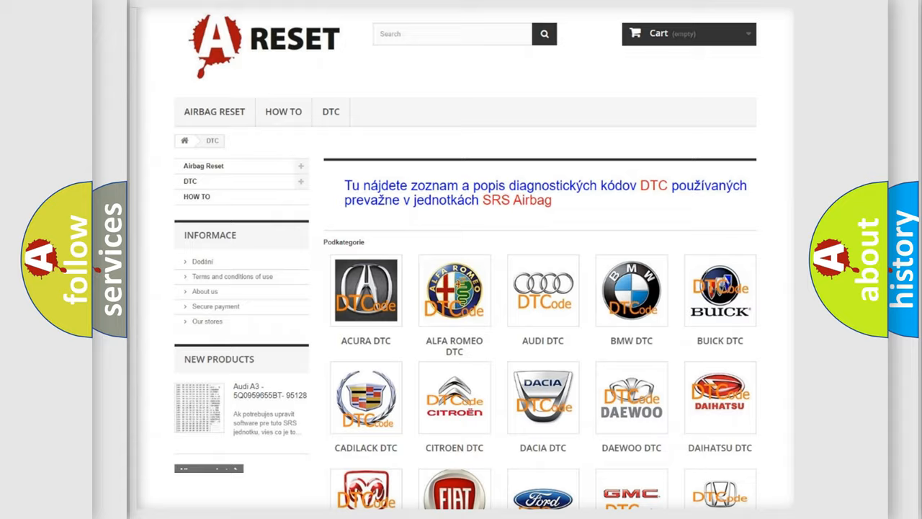
{"action": "scroll", "scroll_direction": "down", "scroll_amount": 3}
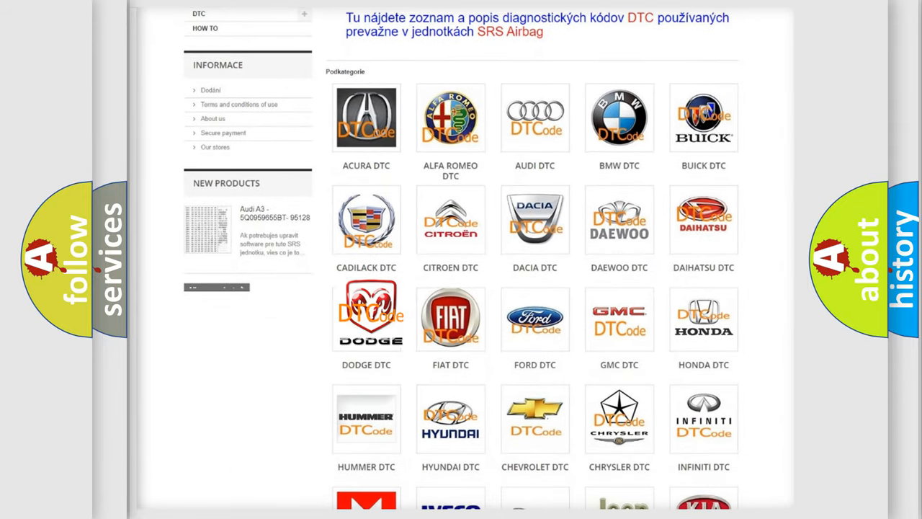
{"action": "left_click", "coordinate": [366, 316]}
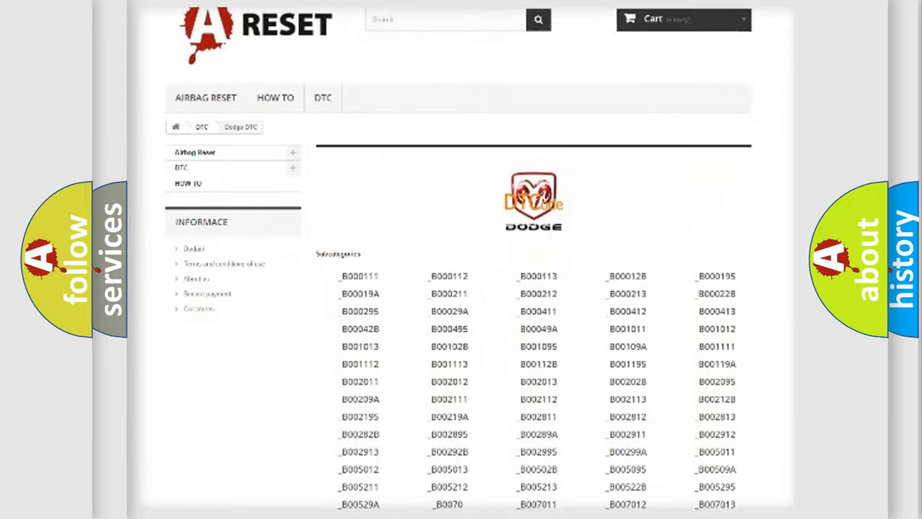
{"action": "scroll", "scroll_direction": "down", "scroll_amount": 3}
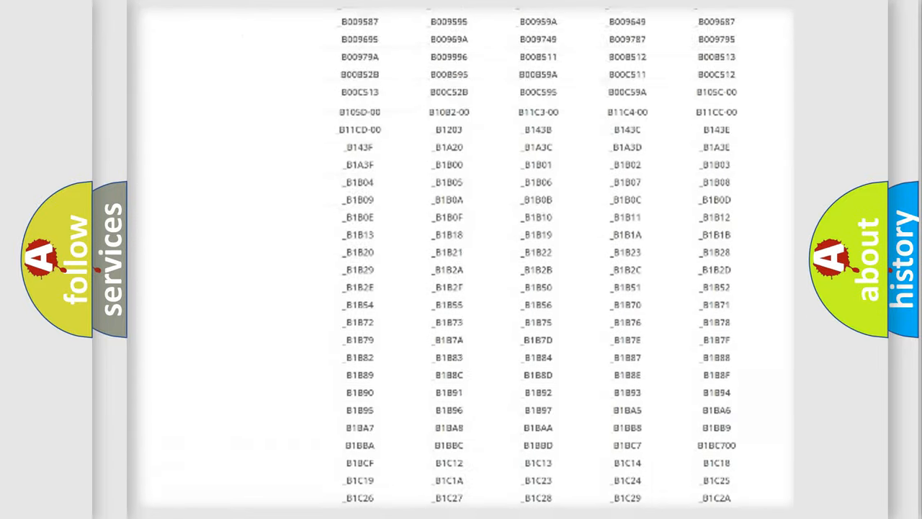
{"action": "scroll", "scroll_direction": "up", "scroll_amount": 3}
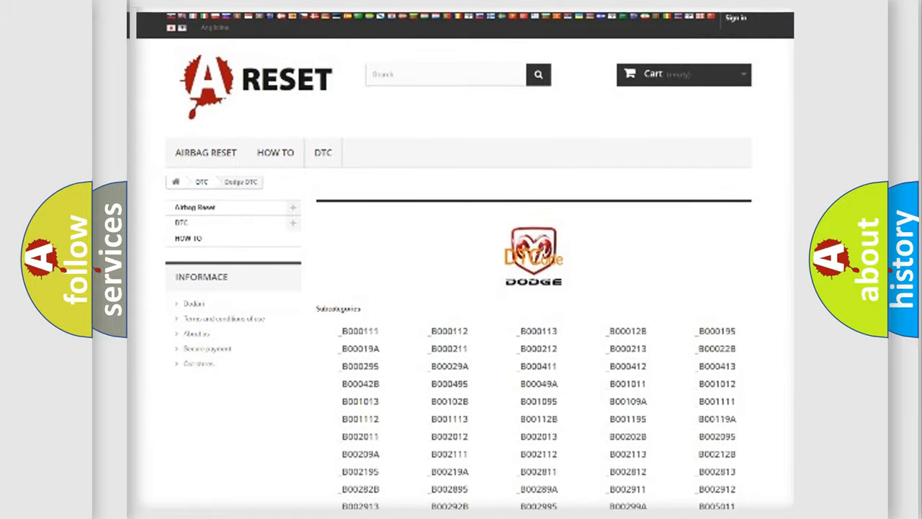